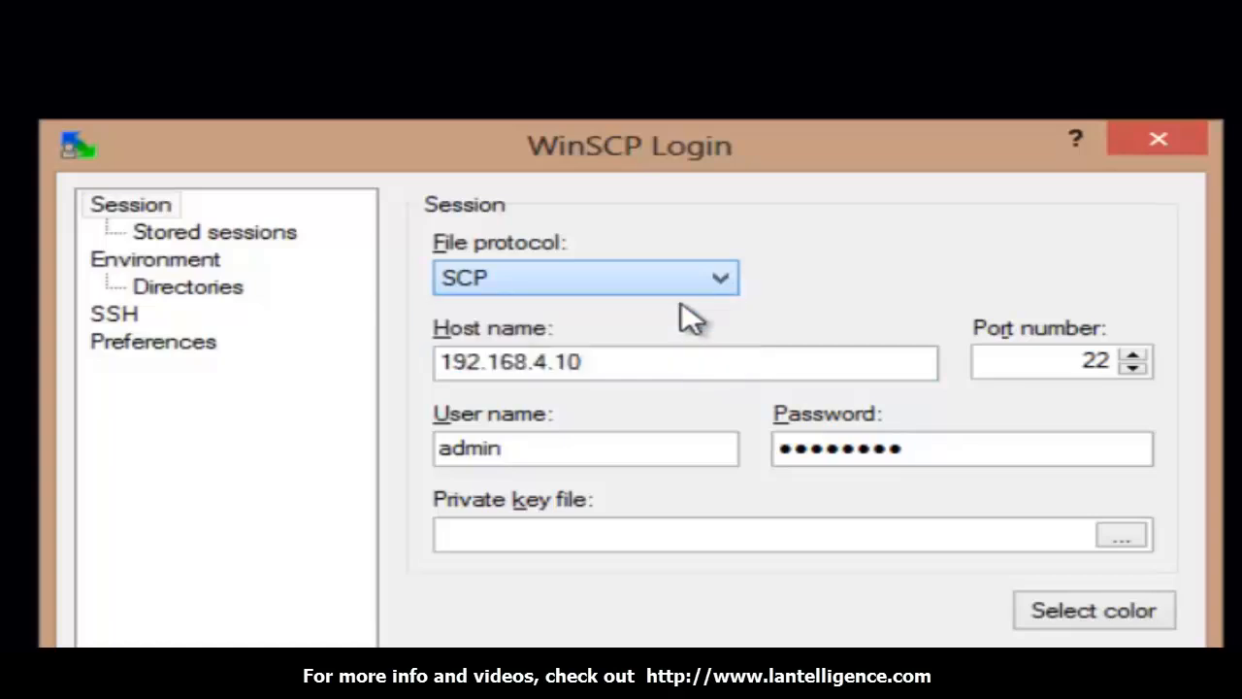
Switch the file protocol from SCP to SFTP and log in to 192.168.4.10 as admin
click(586, 277)
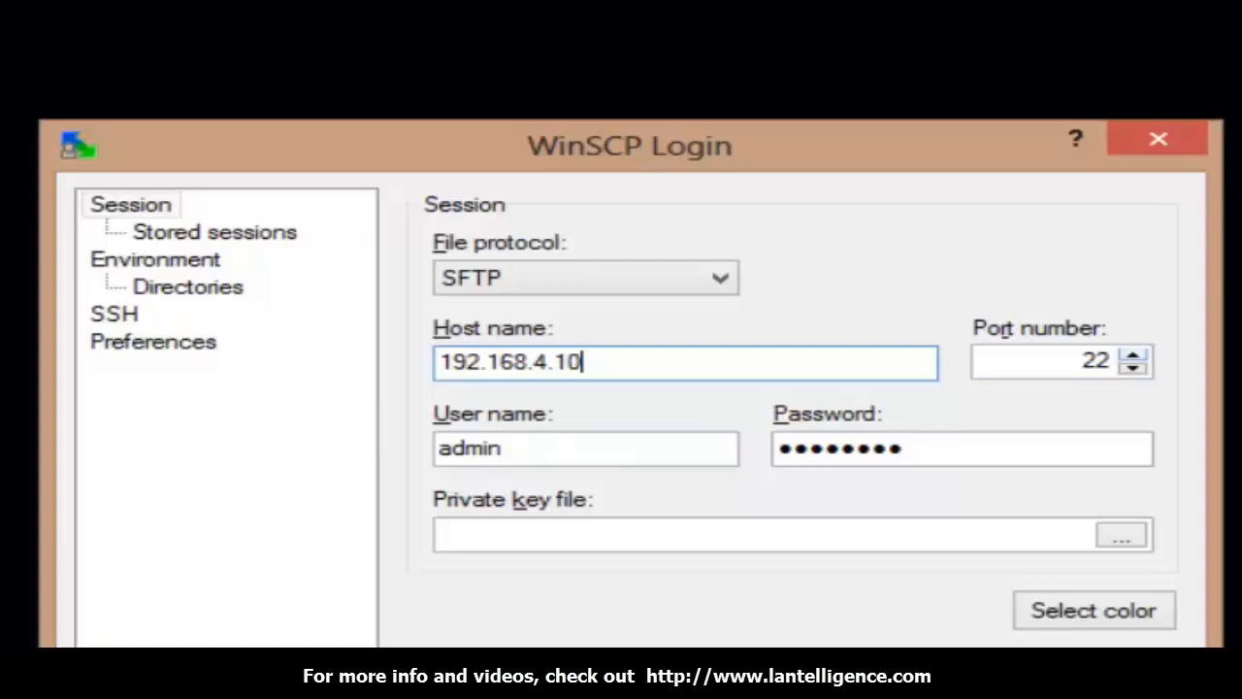
click(582, 447)
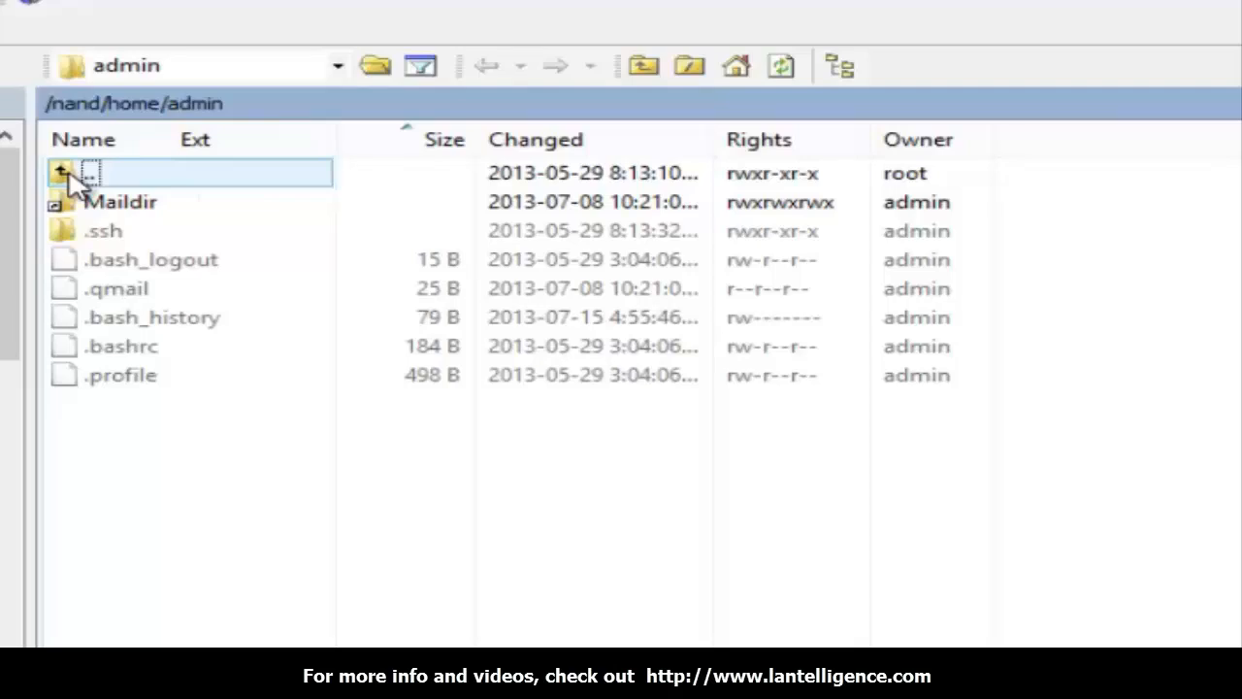
Navigate from /nand/home/admin up to /nand, then into cf, shorelinedata and Logs
double_click(93, 173)
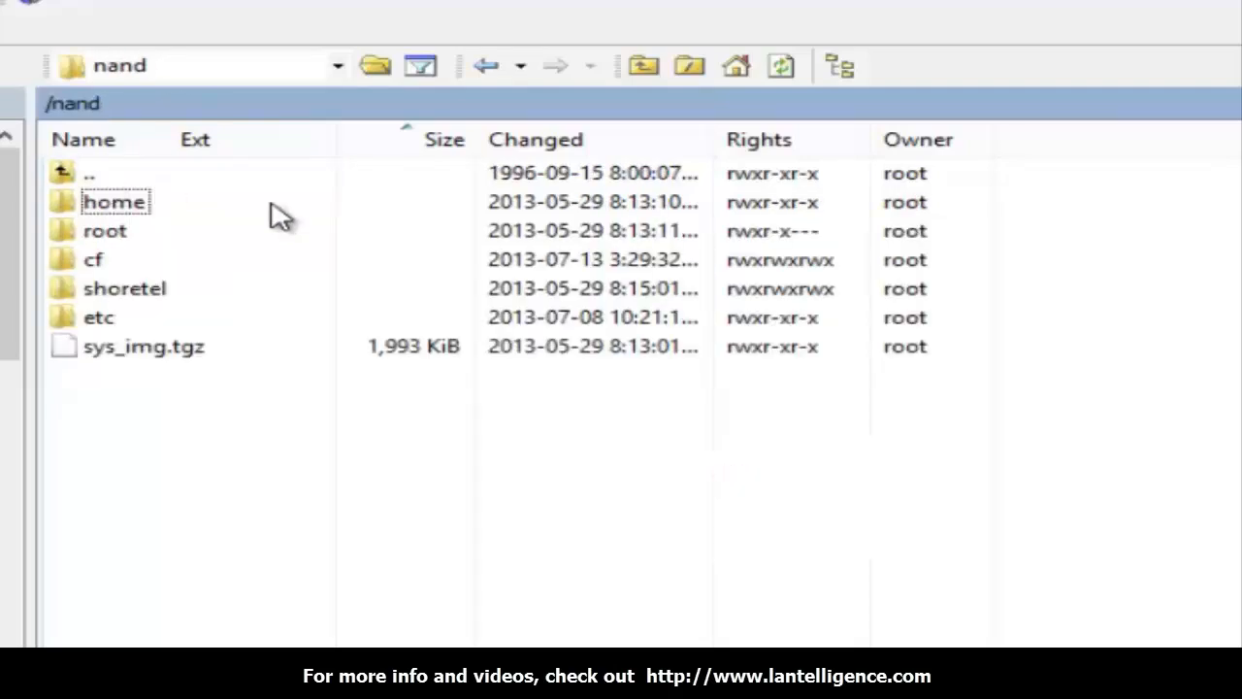
click(93, 260)
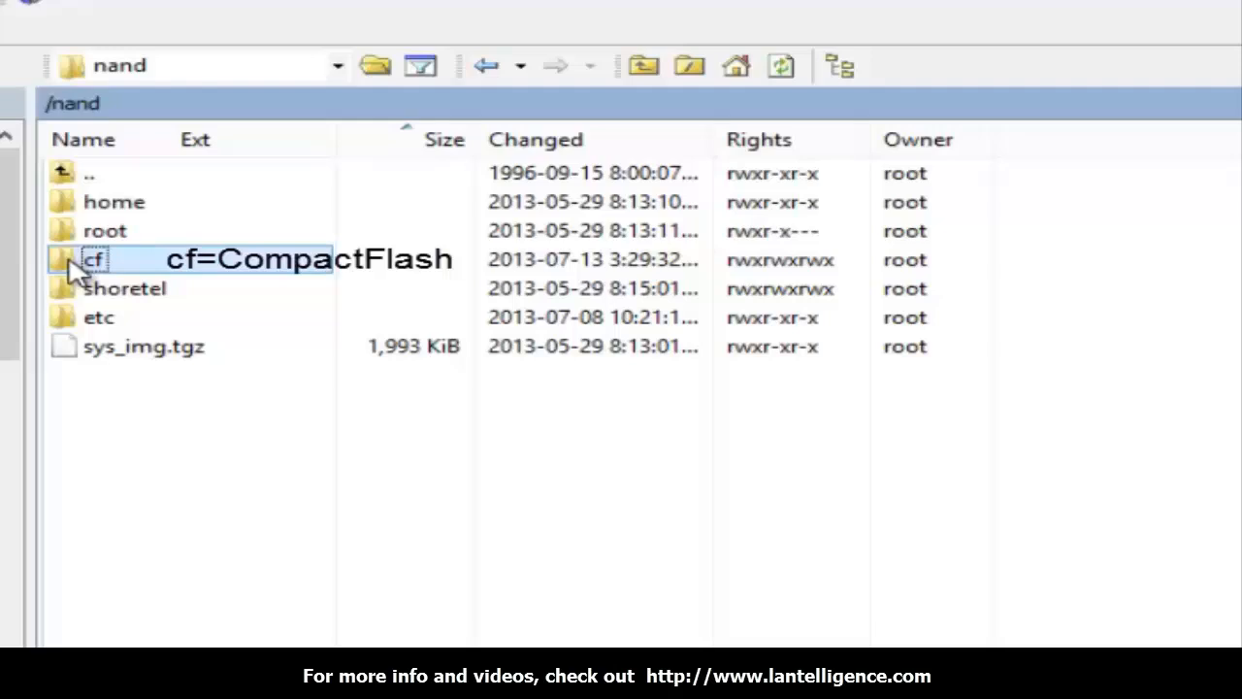
double_click(93, 260)
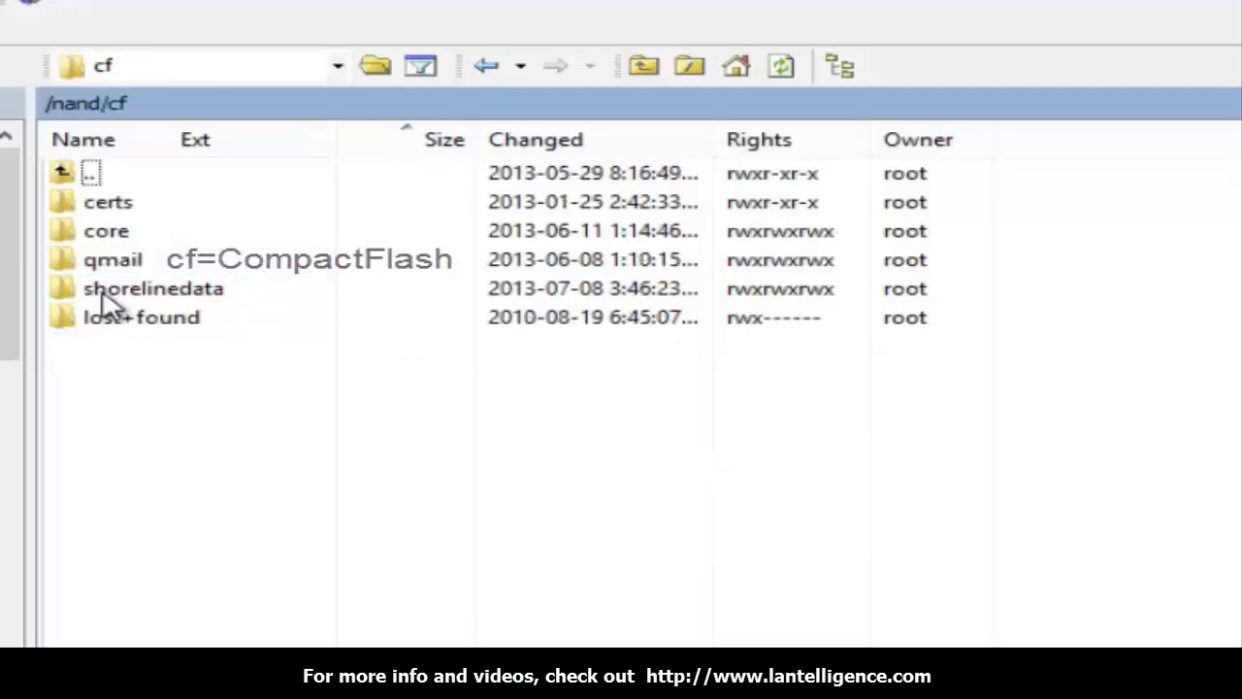
double_click(151, 287)
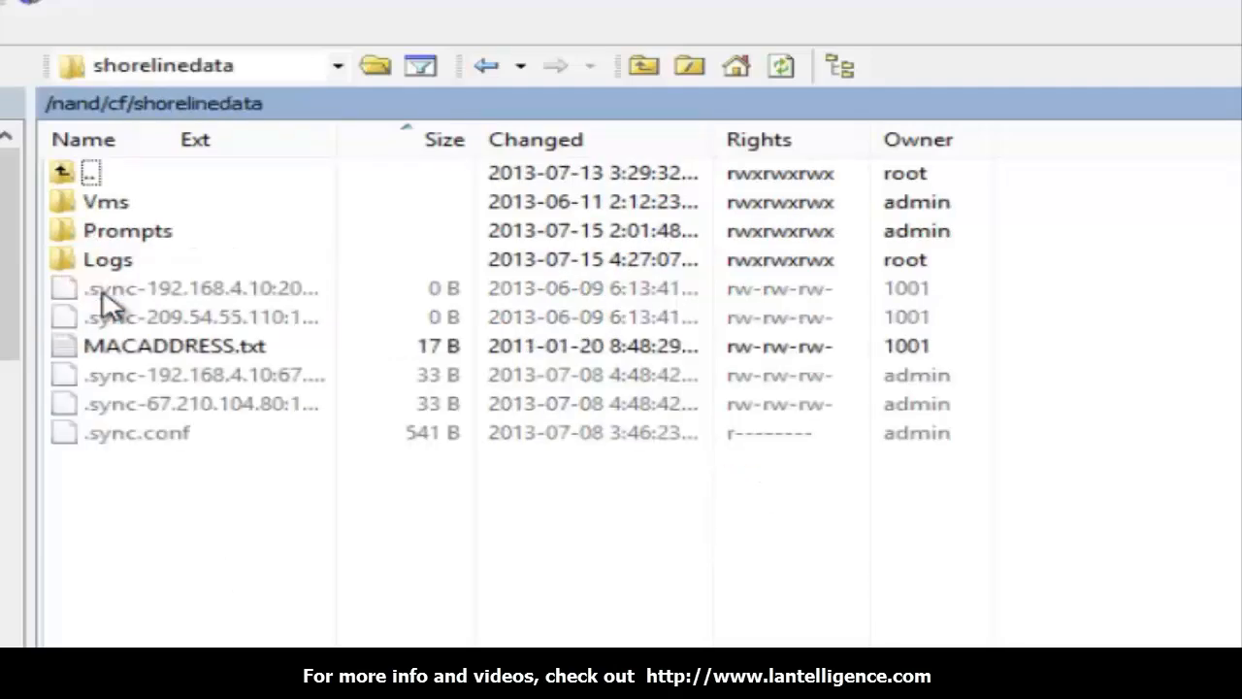
click(107, 260)
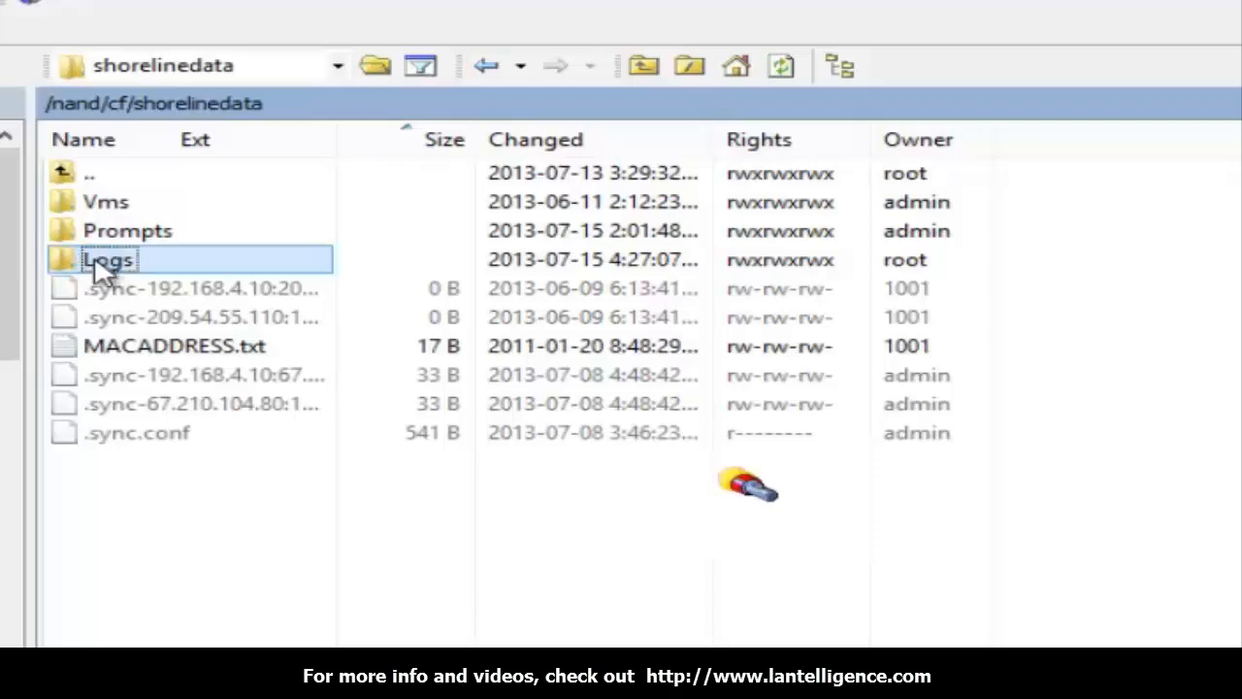
double_click(107, 260)
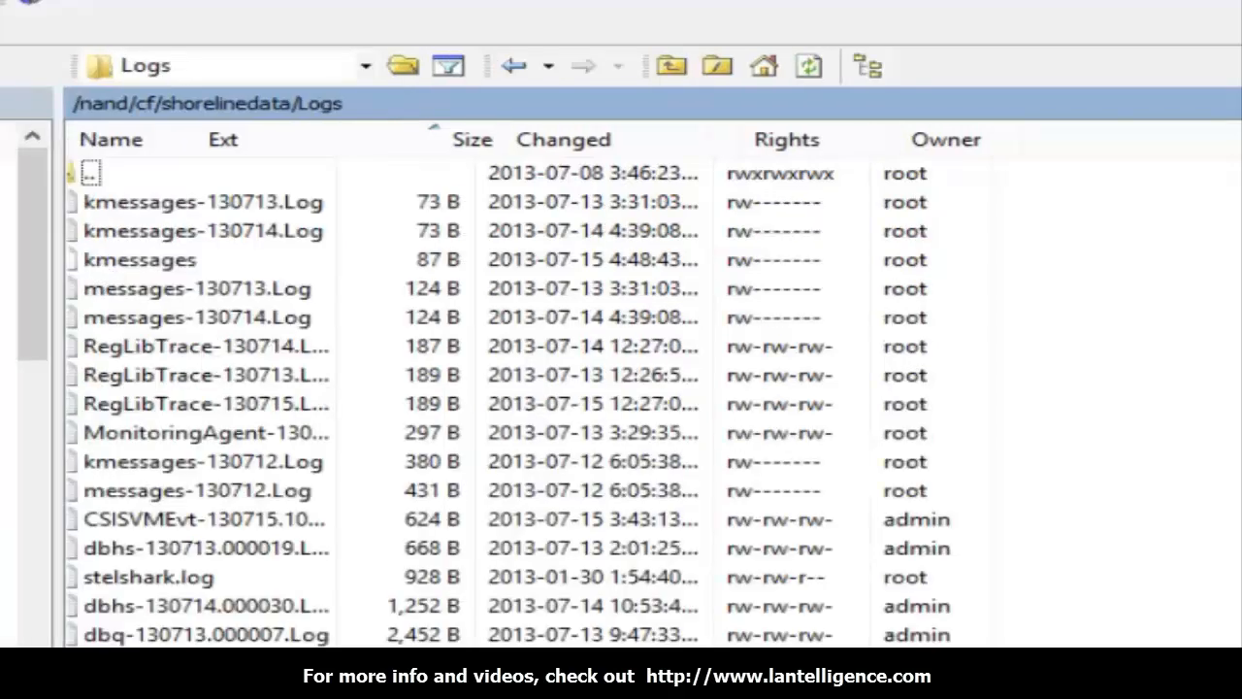
click(194, 576)
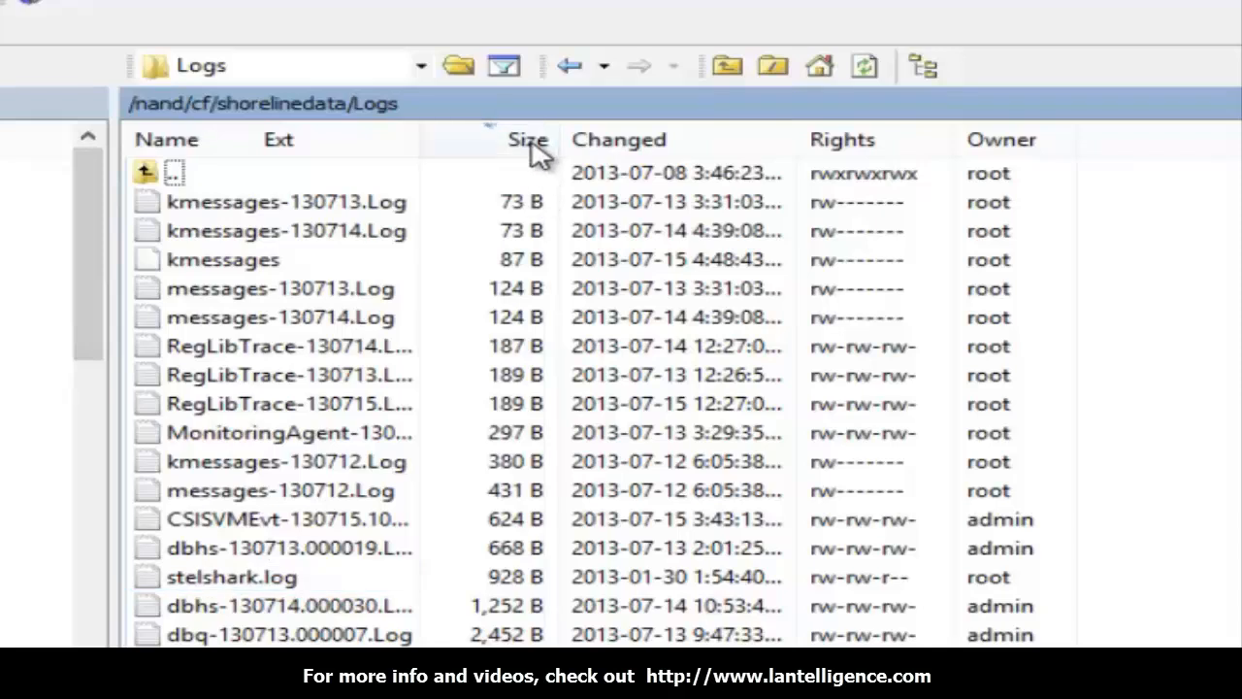
click(528, 140)
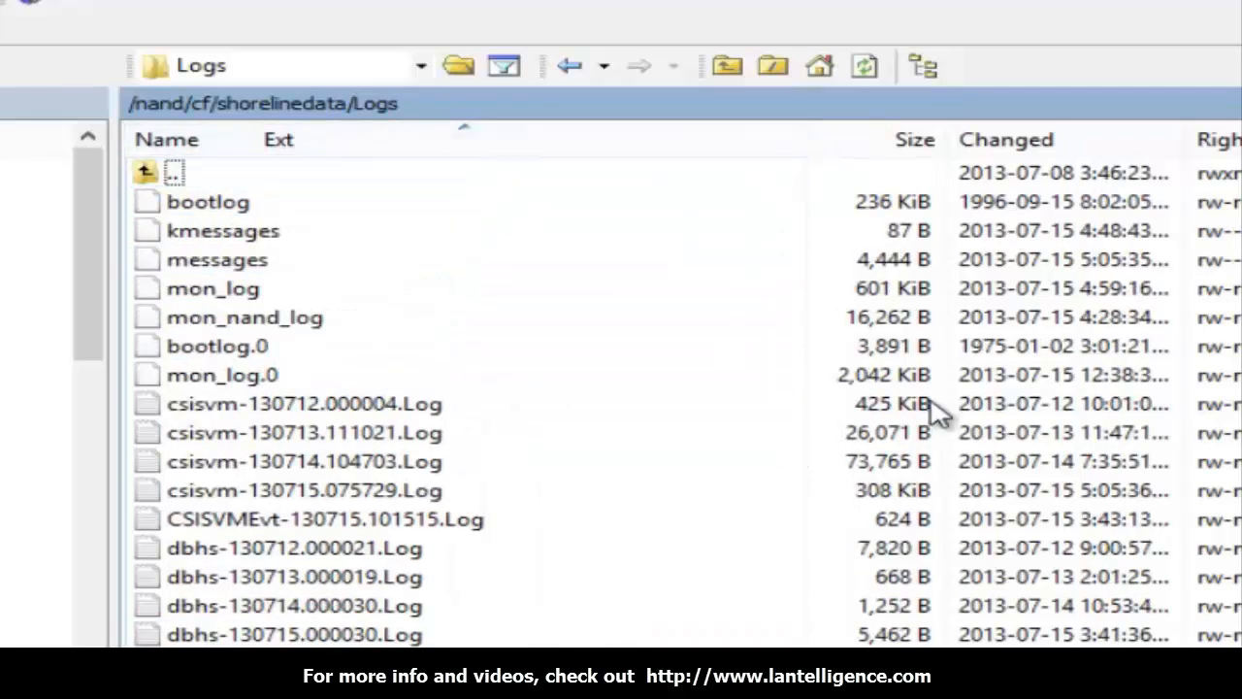
click(244, 318)
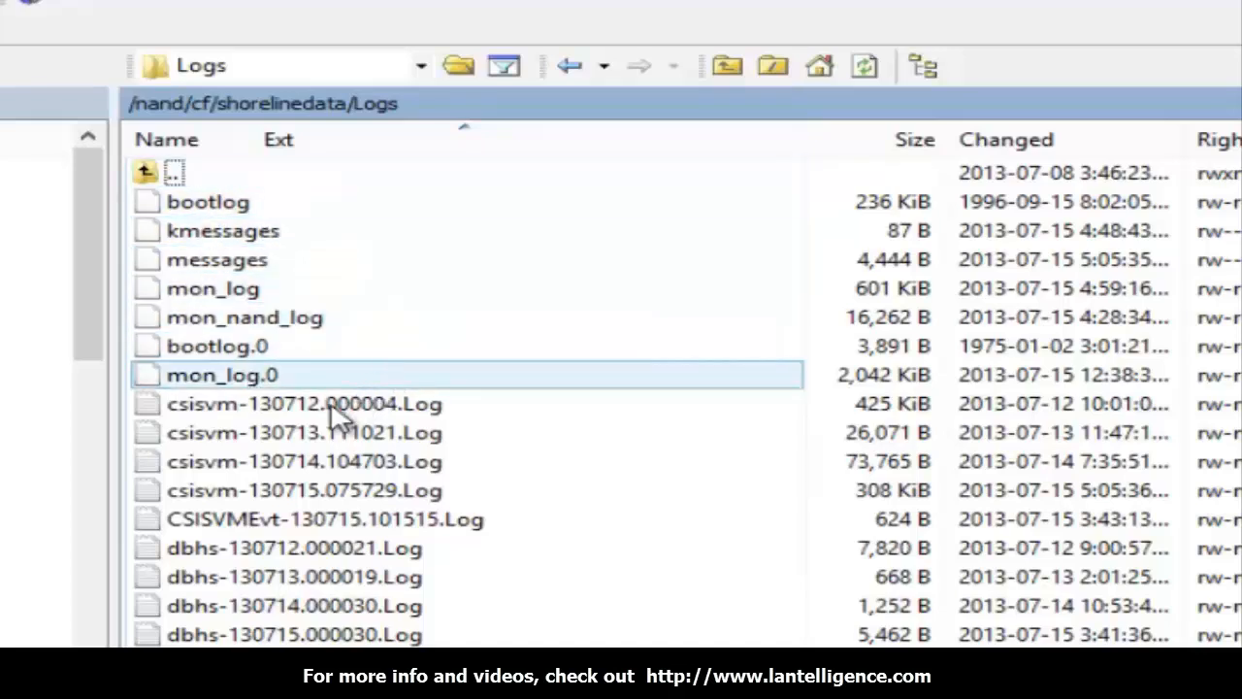
click(304, 403)
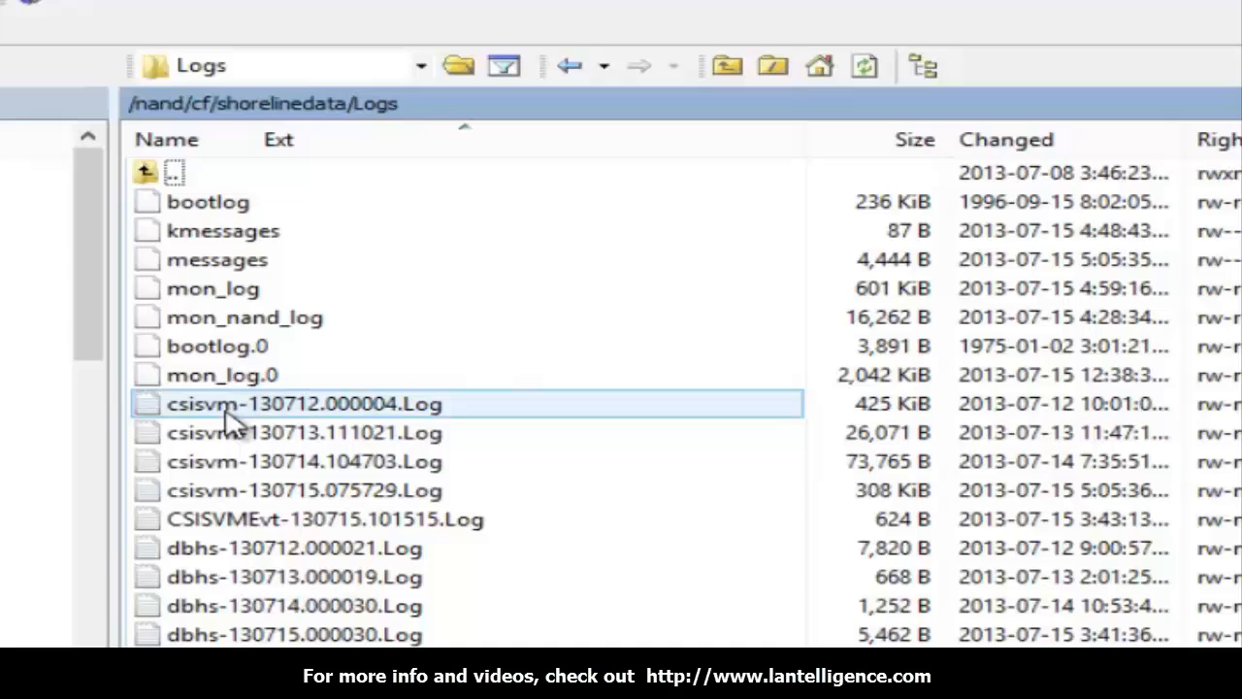
click(330, 518)
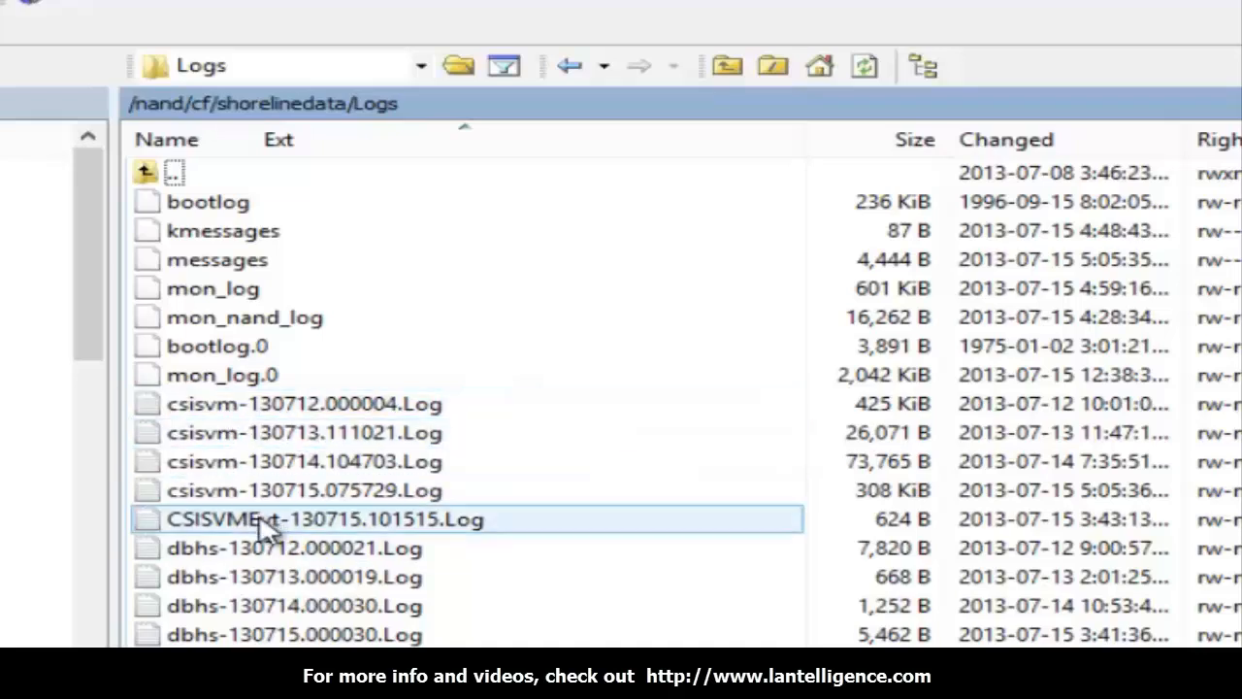
scroll(down, 3)
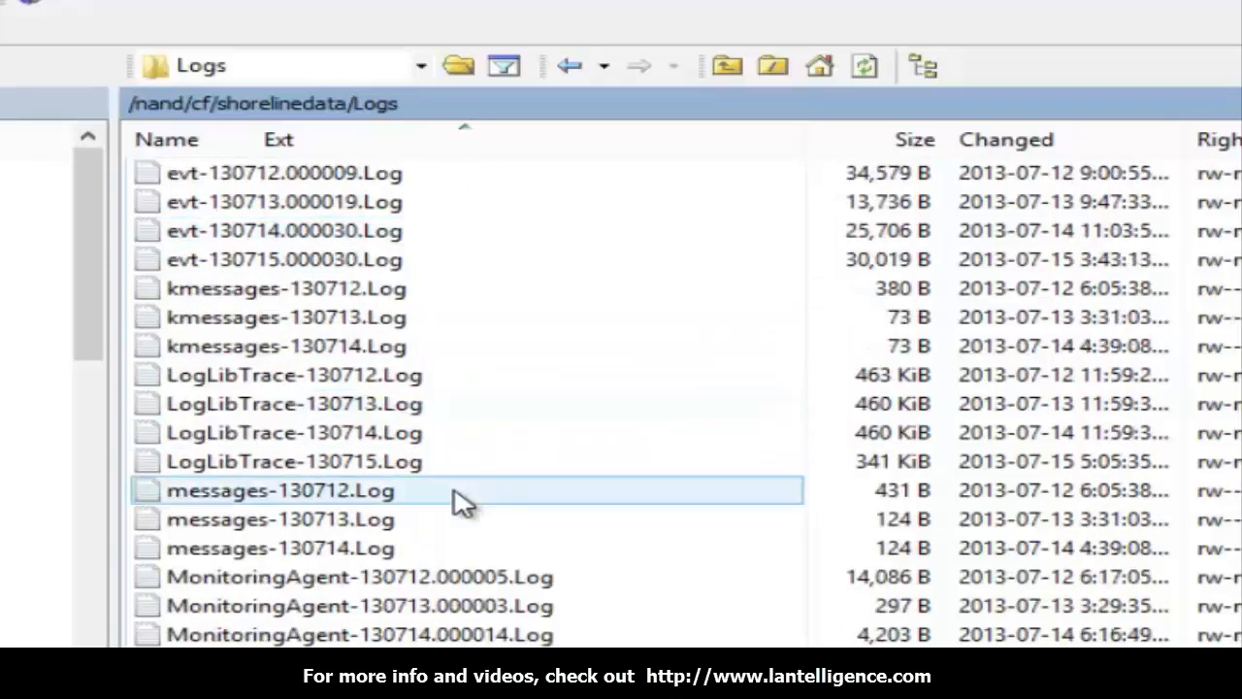
click(295, 375)
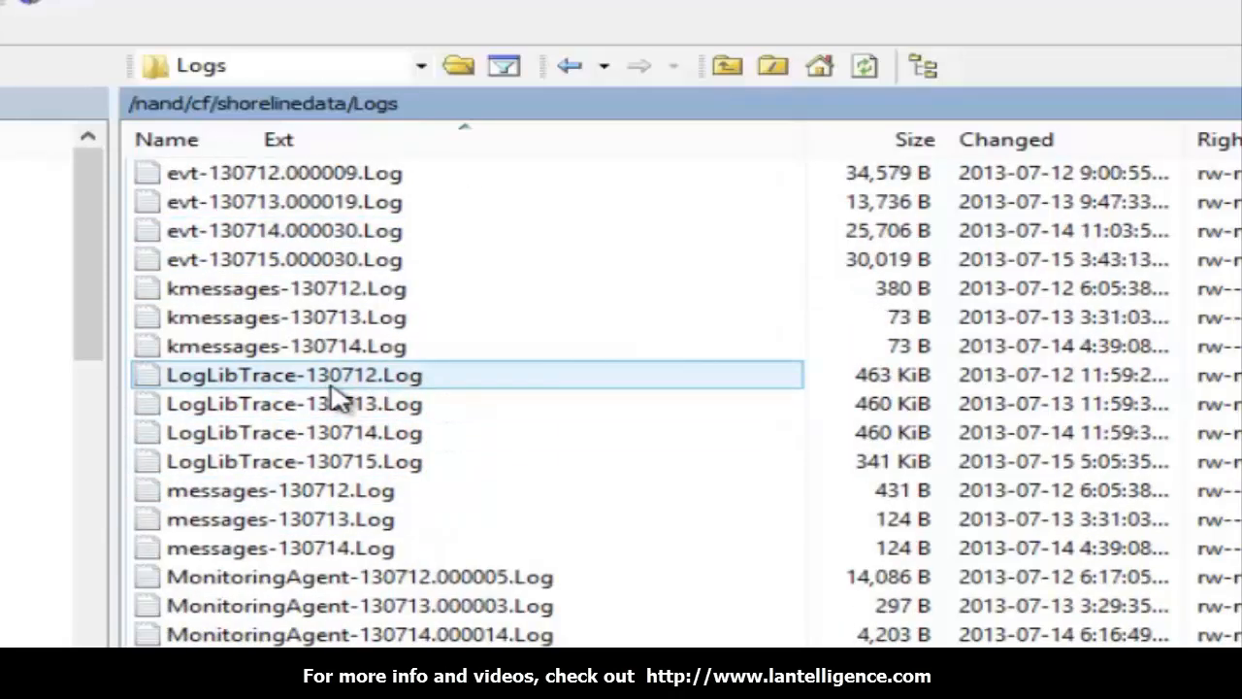
click(295, 431)
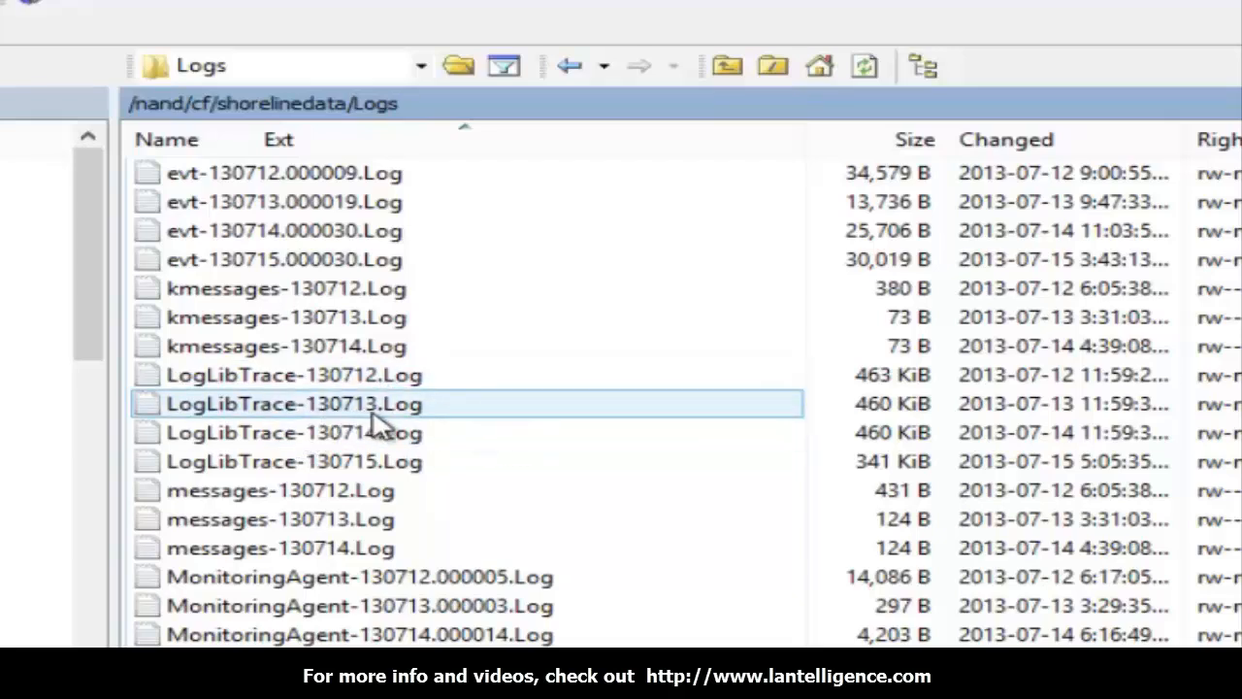
mouse_move(326, 412)
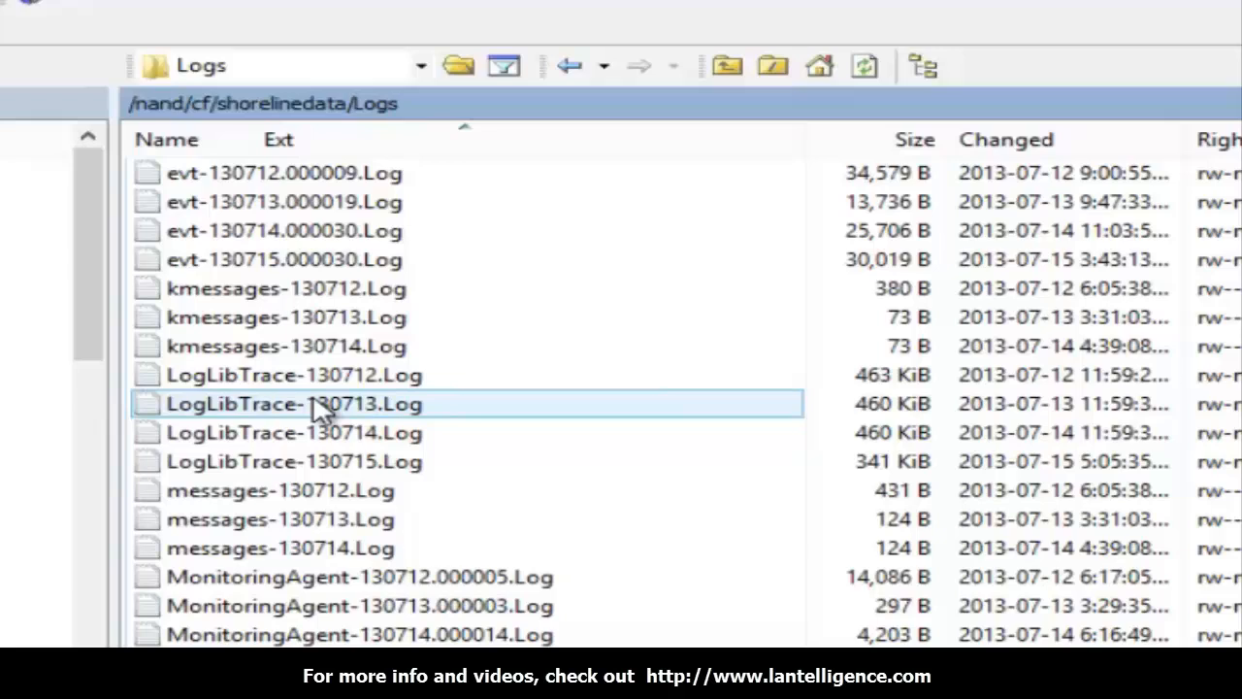
mouse_move(334, 425)
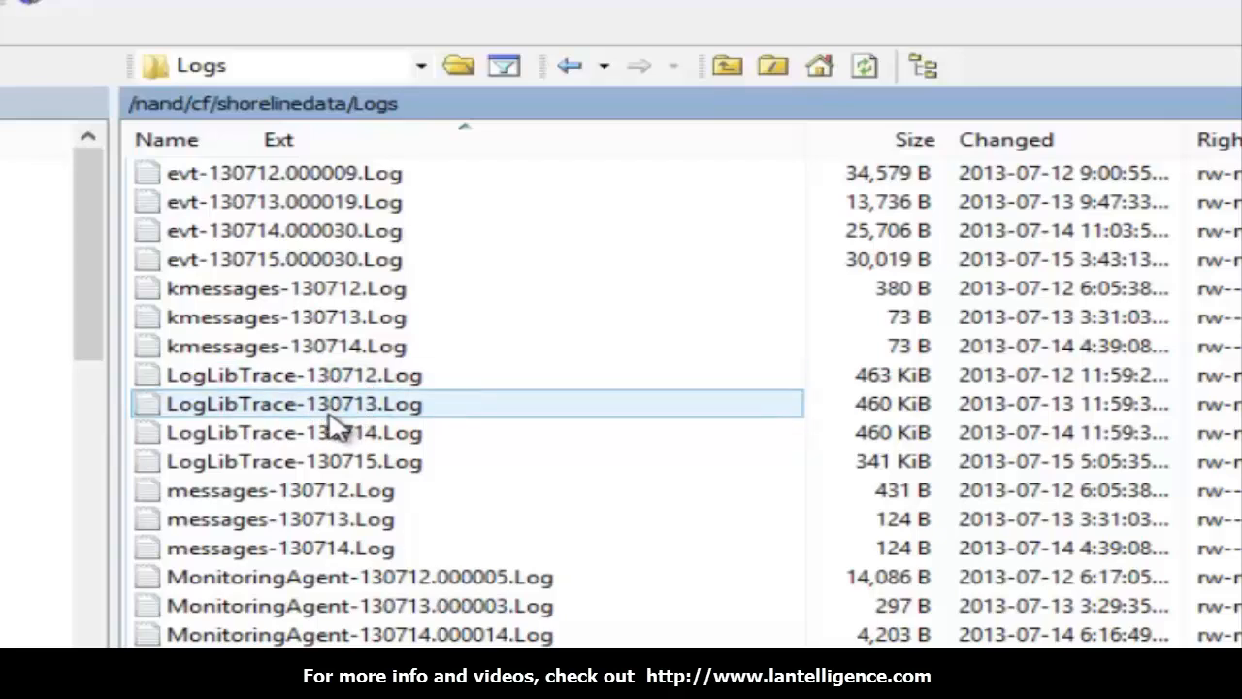
click(292, 431)
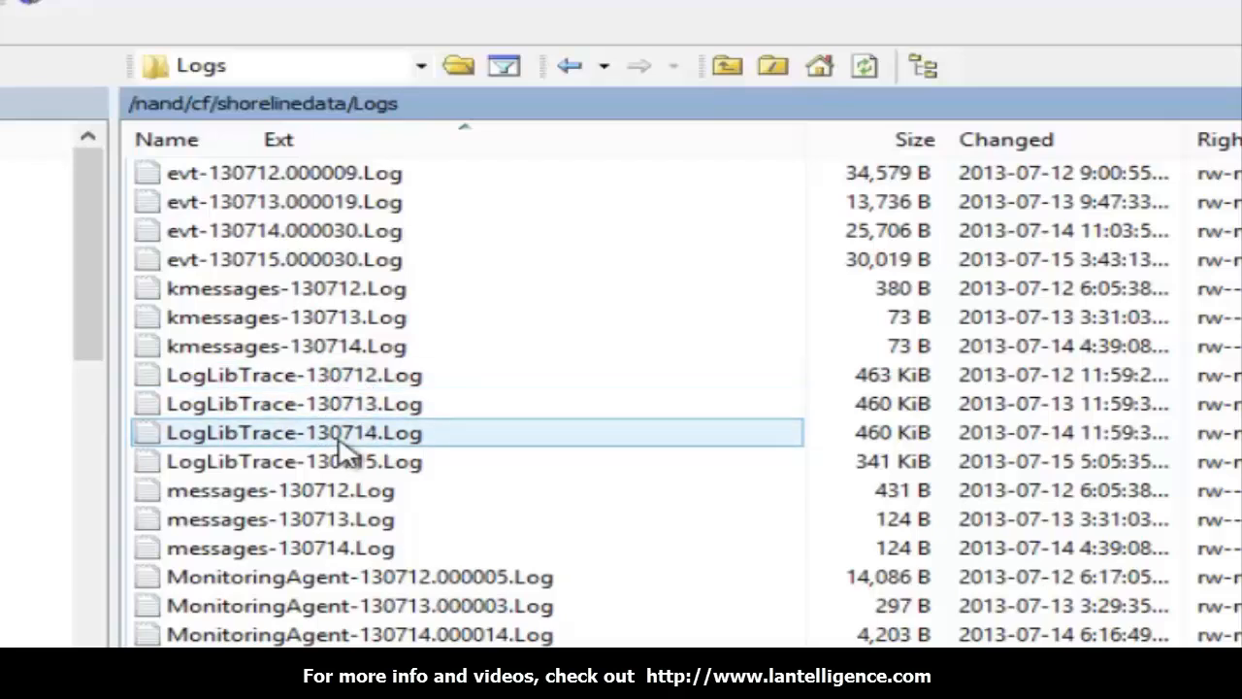
mouse_move(373, 475)
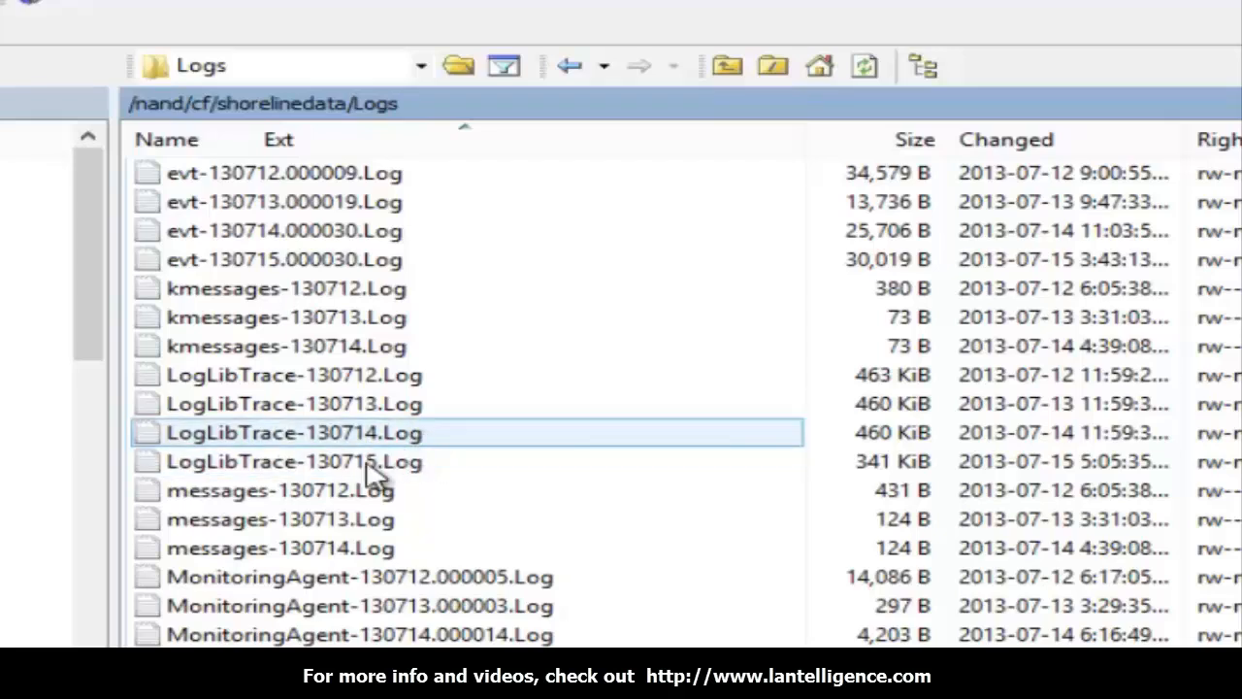
mouse_move(609, 376)
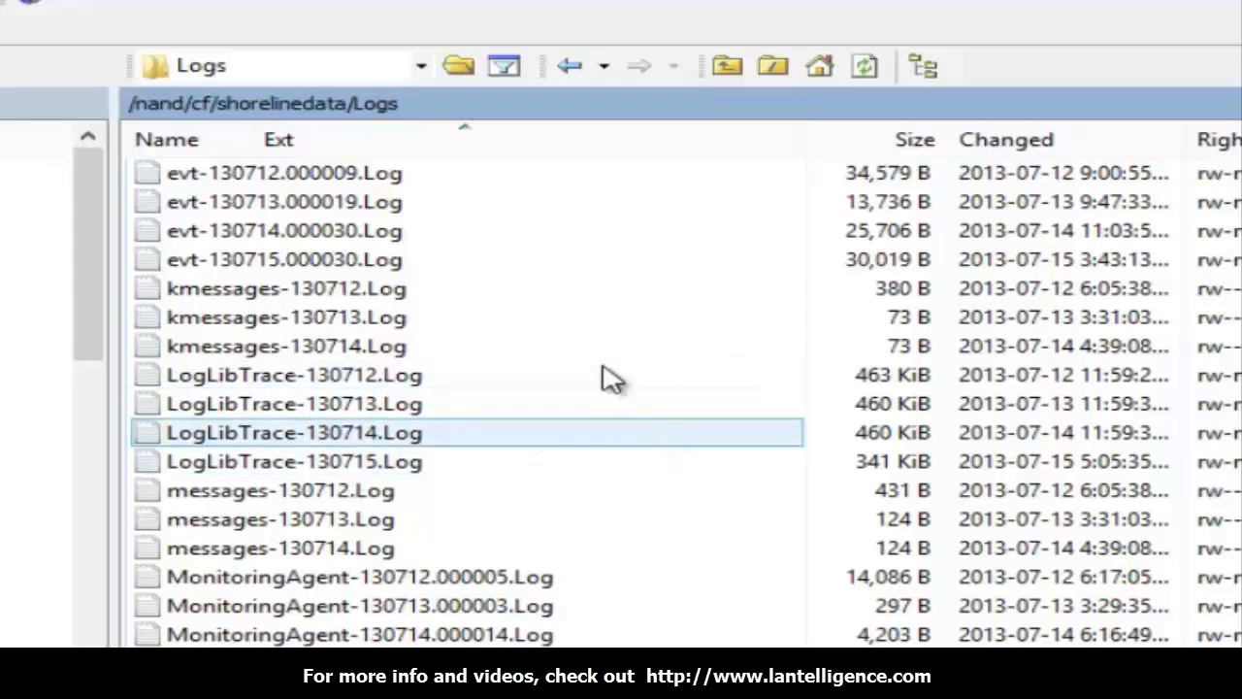
click(295, 377)
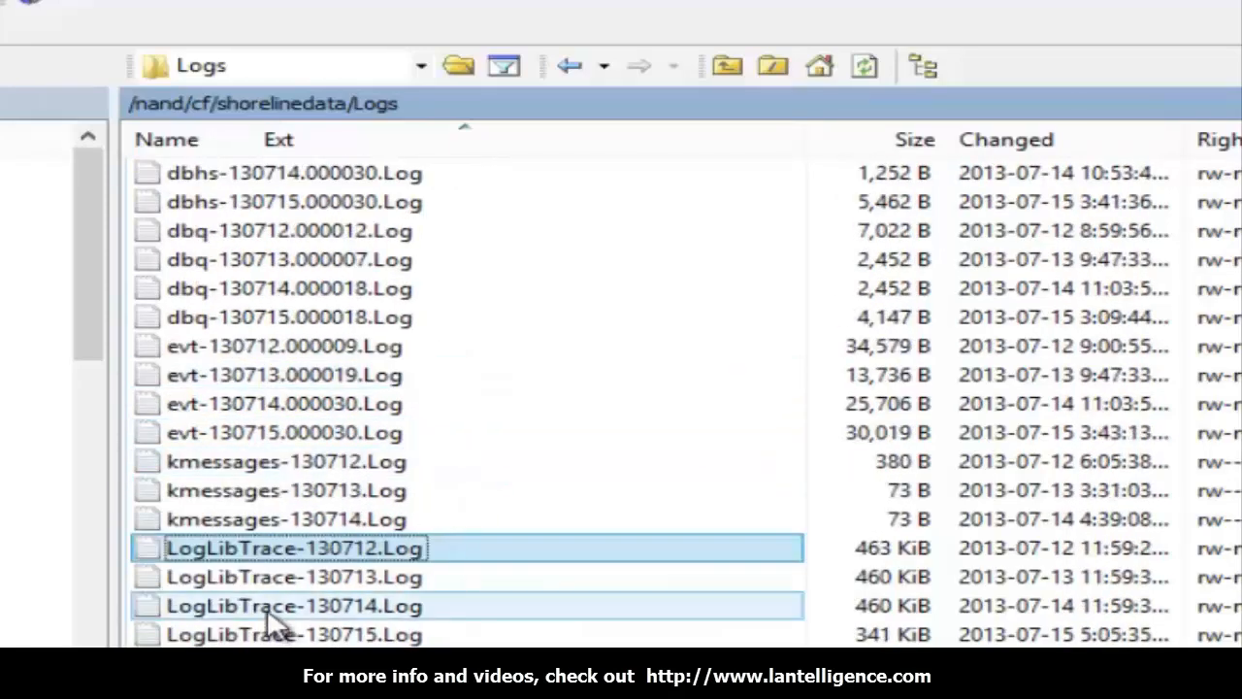
Select MonitoringAgent-130712, -130713 and -130714 and start copying them to the Desktop
scroll(down, 3)
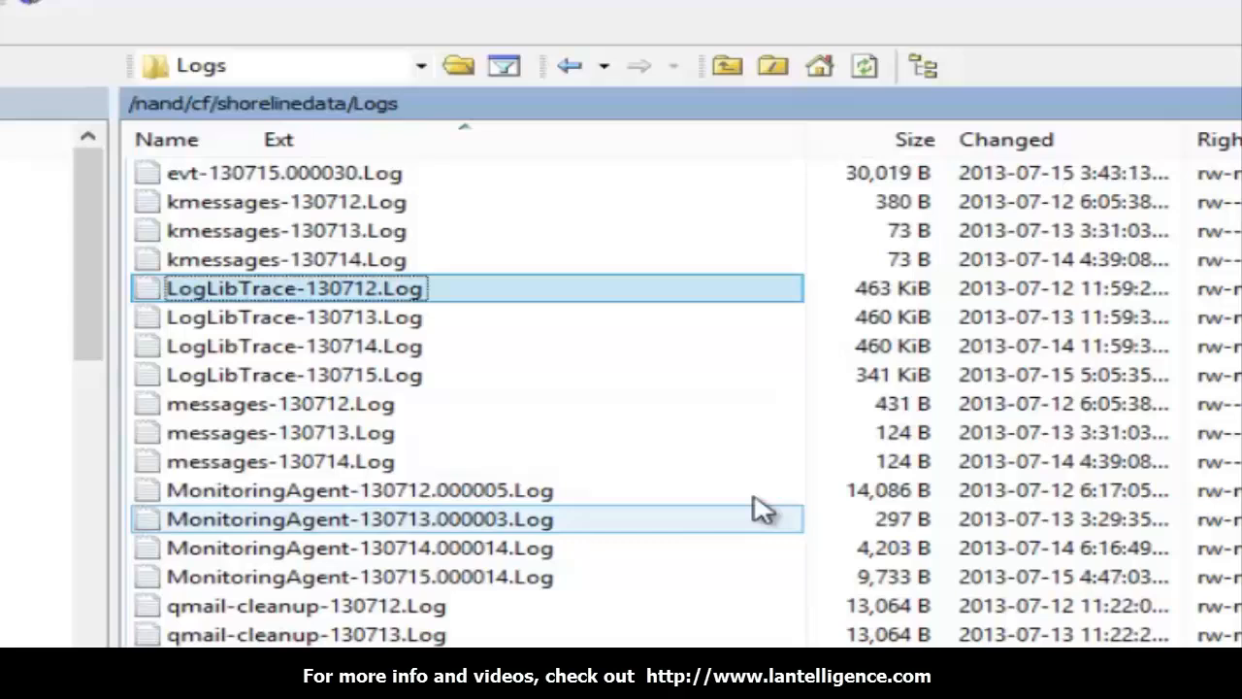
scroll(down, 3)
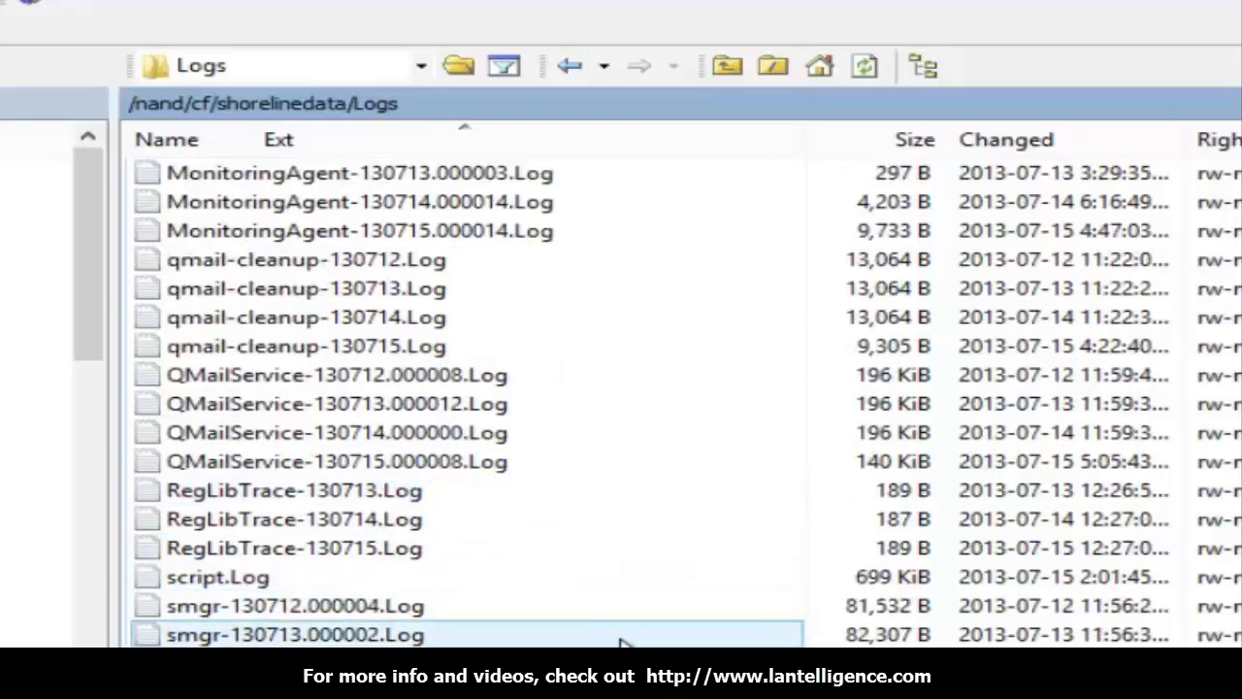
scroll(up, 3)
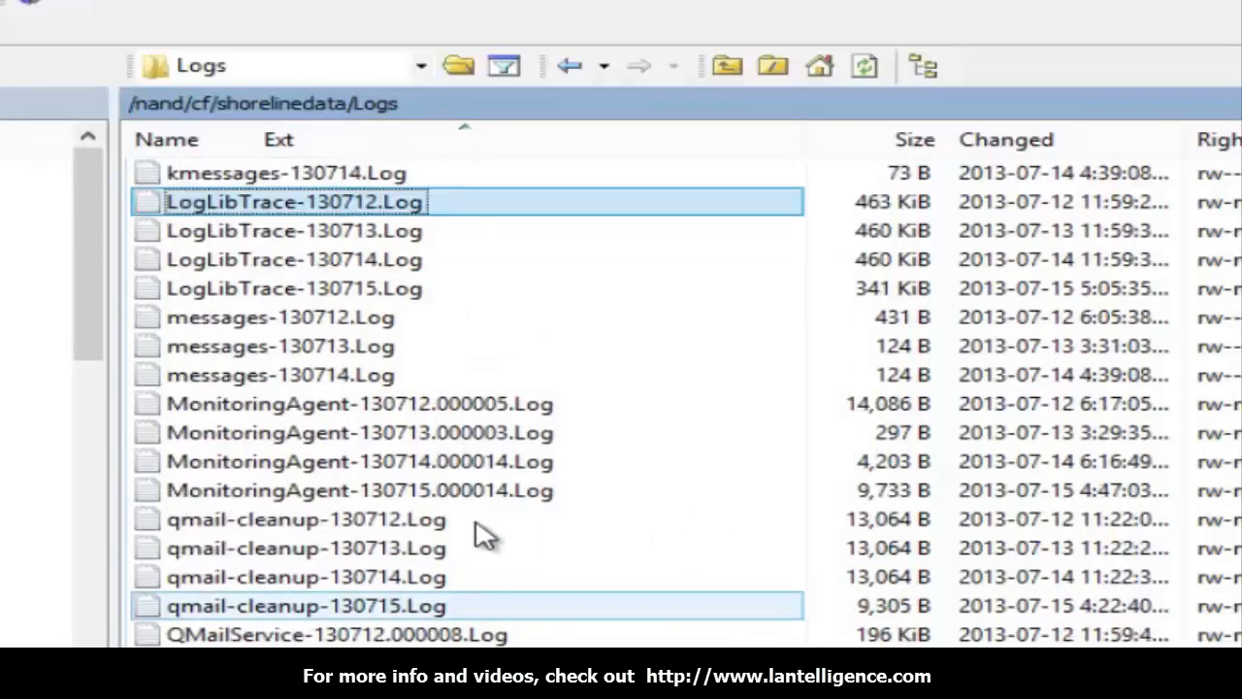
click(359, 404)
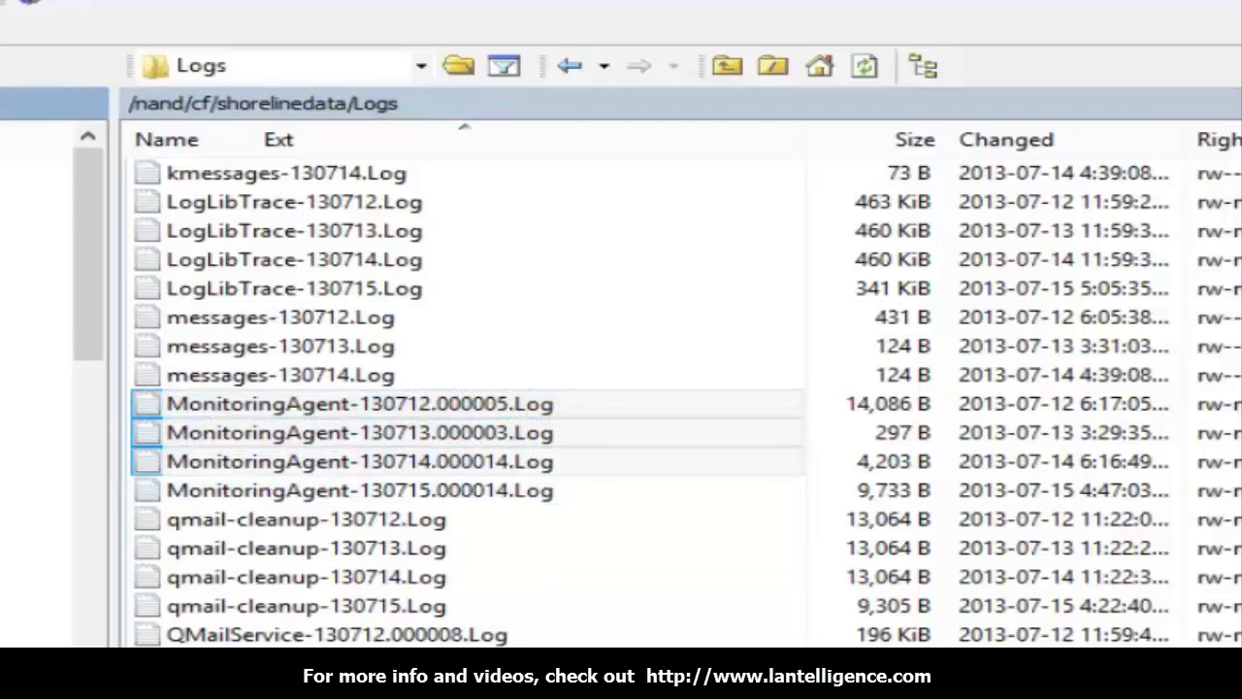
click(361, 403)
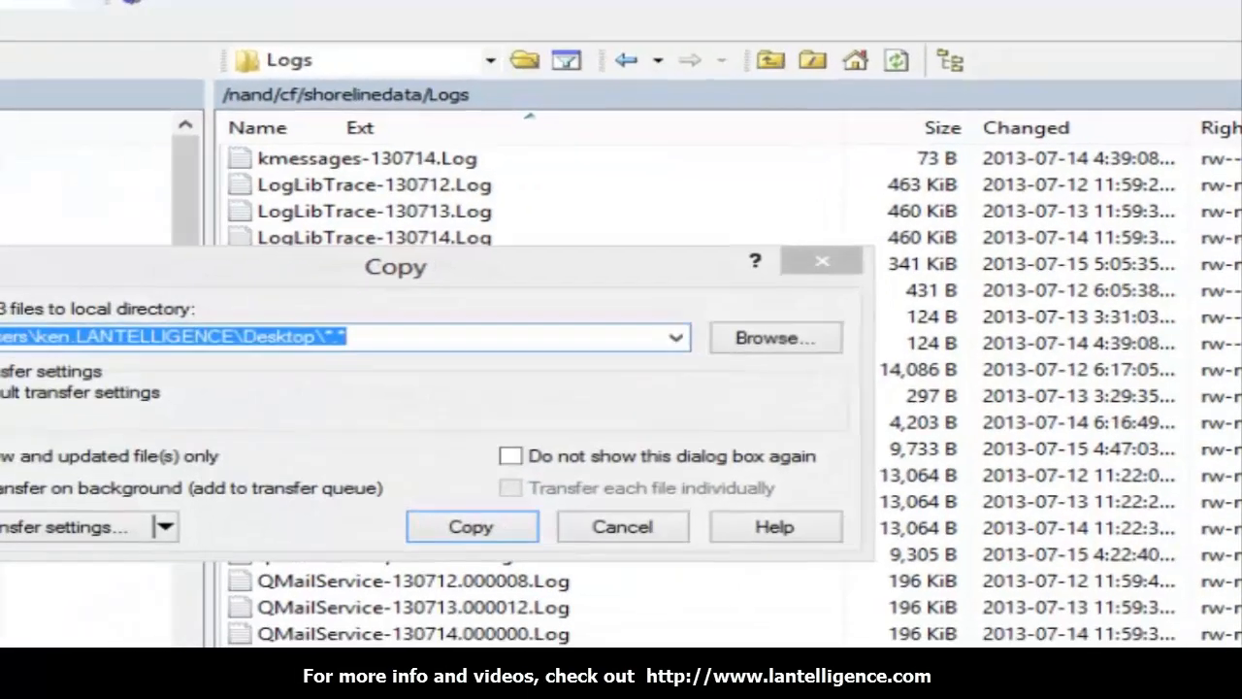
Copy the three MonitoringAgent logs to the Desktop, then delete them from the switch
click(469, 525)
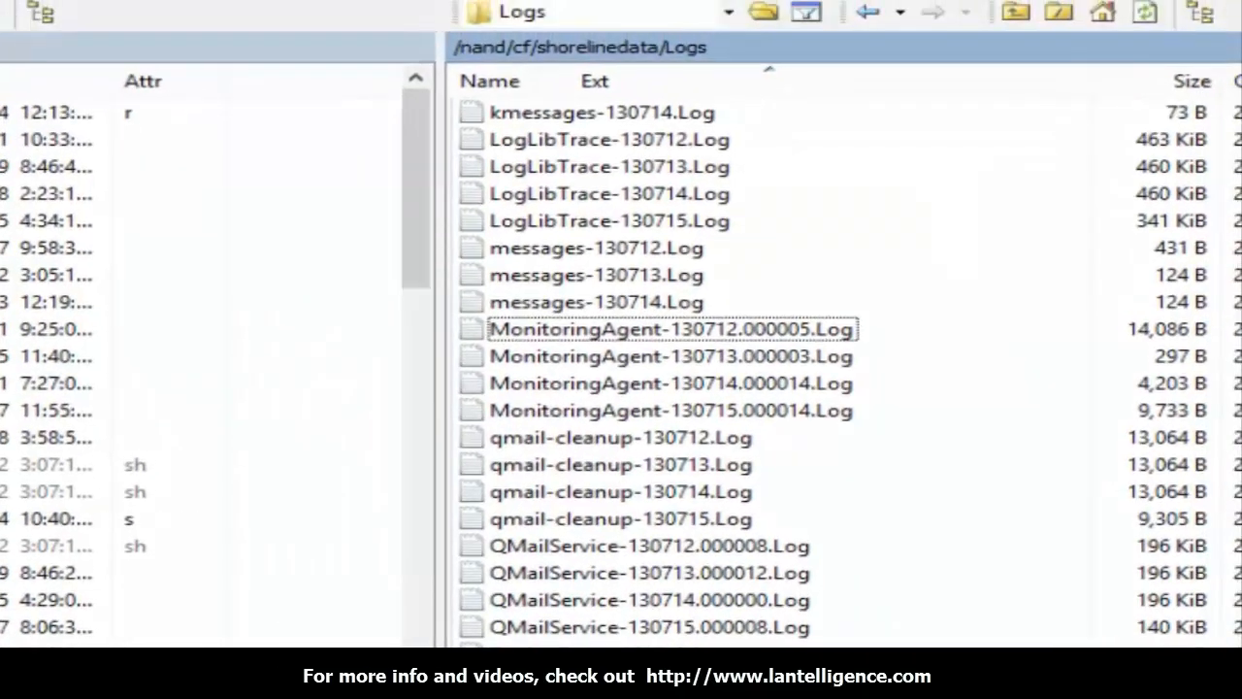
click(669, 330)
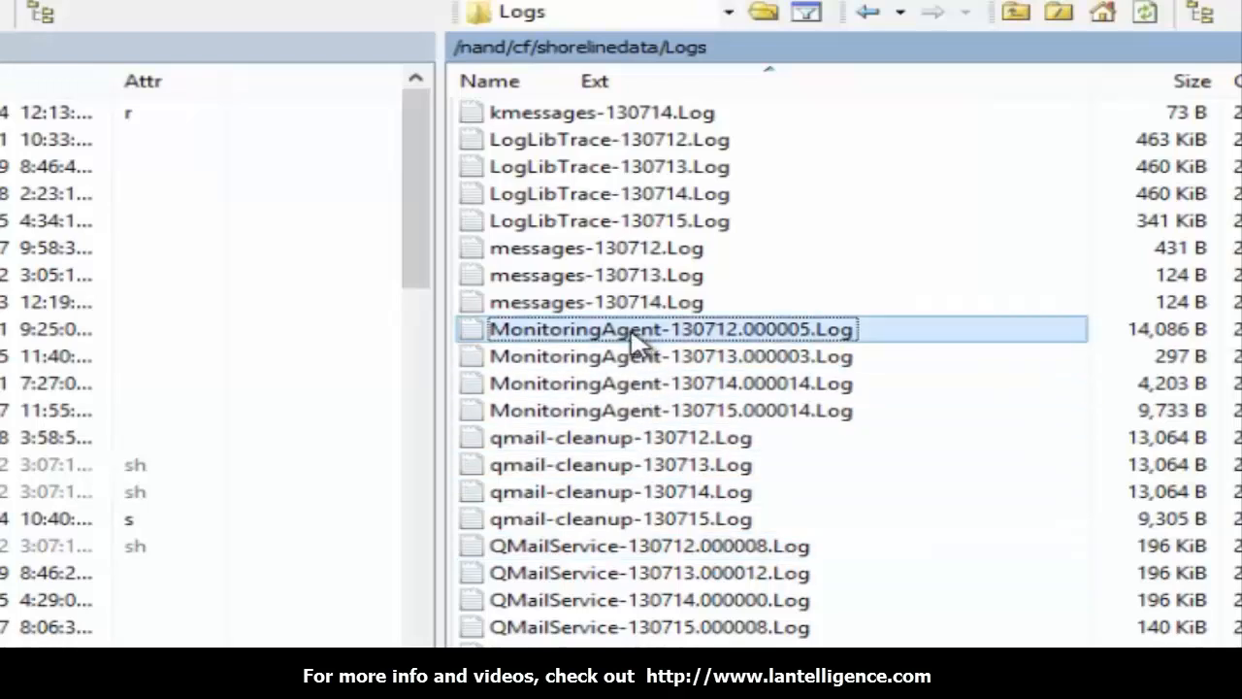
key(Delete)
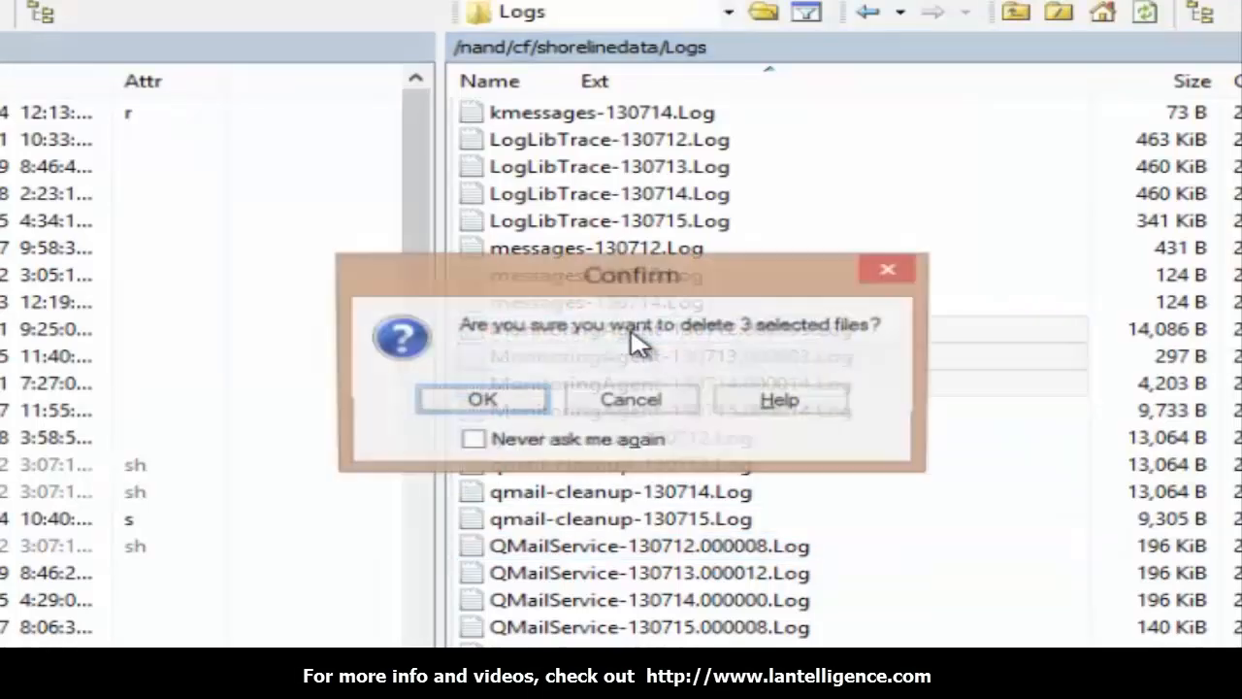
click(481, 399)
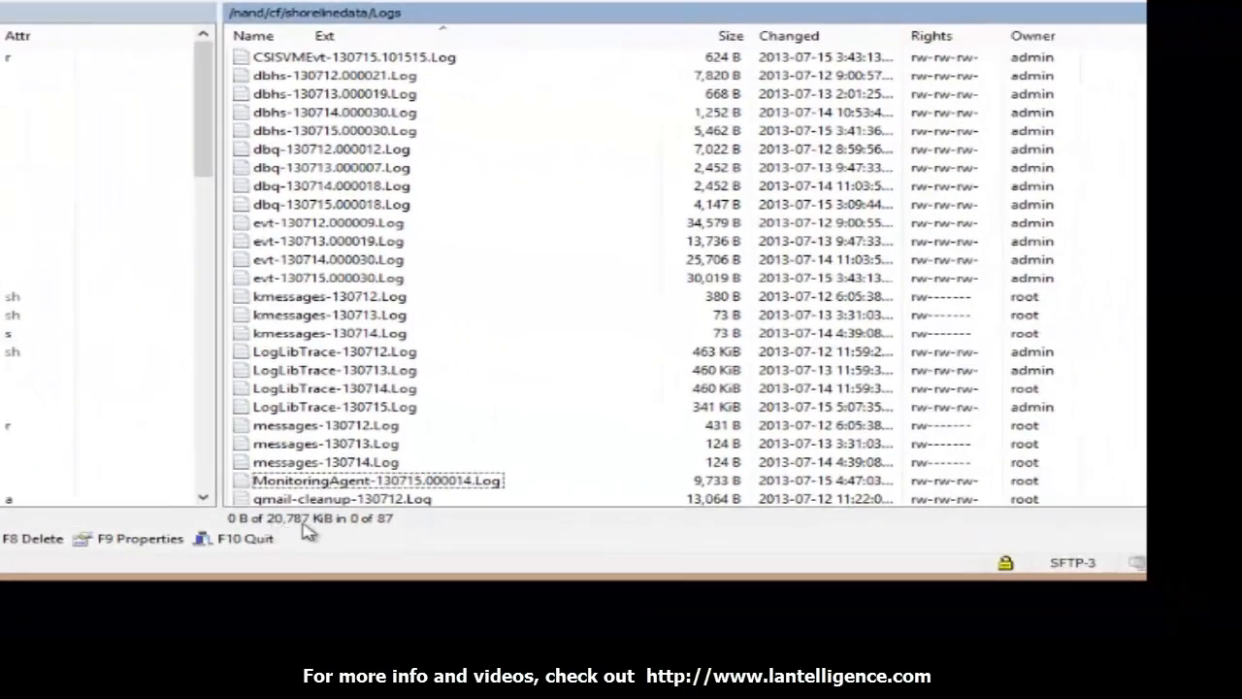
Sort the remote Logs listing by the Size column, largest files first
click(345, 56)
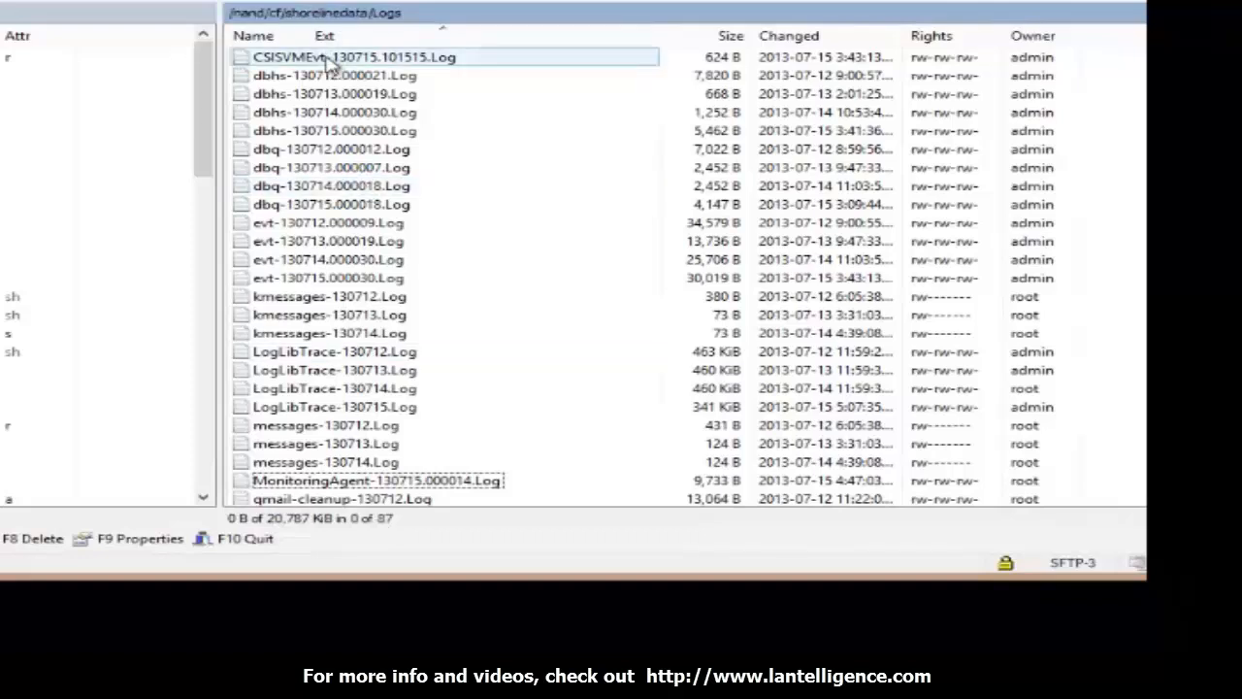
click(339, 57)
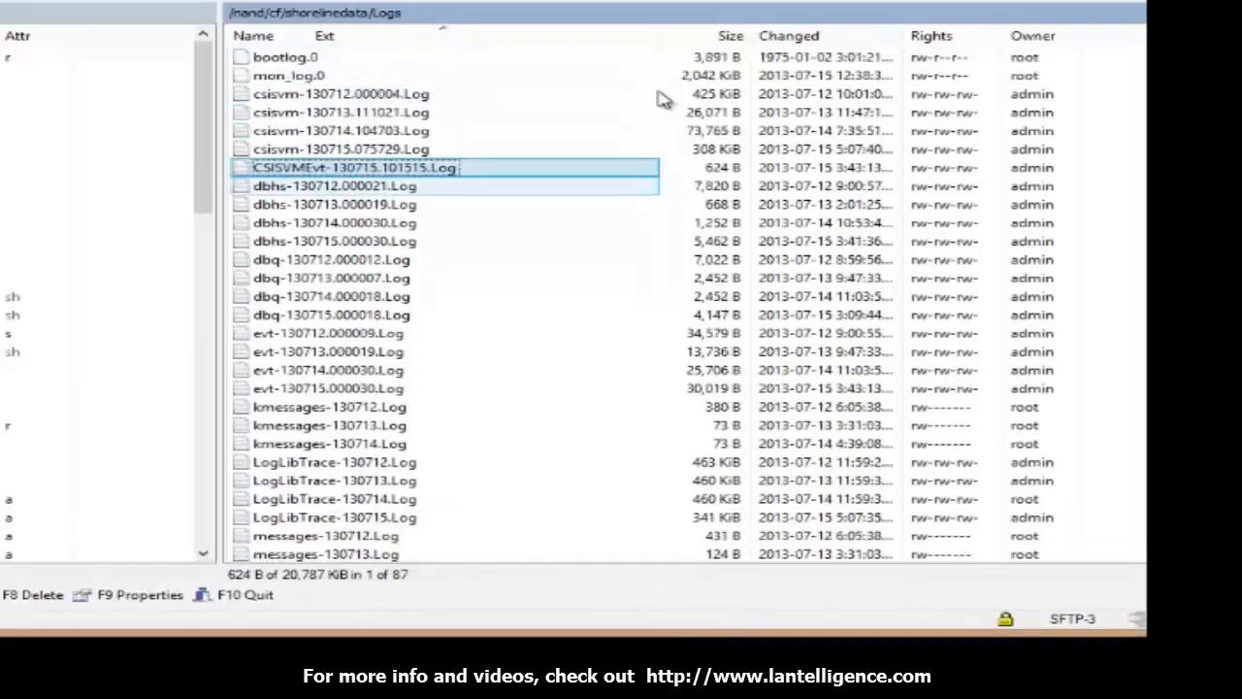
click(730, 35)
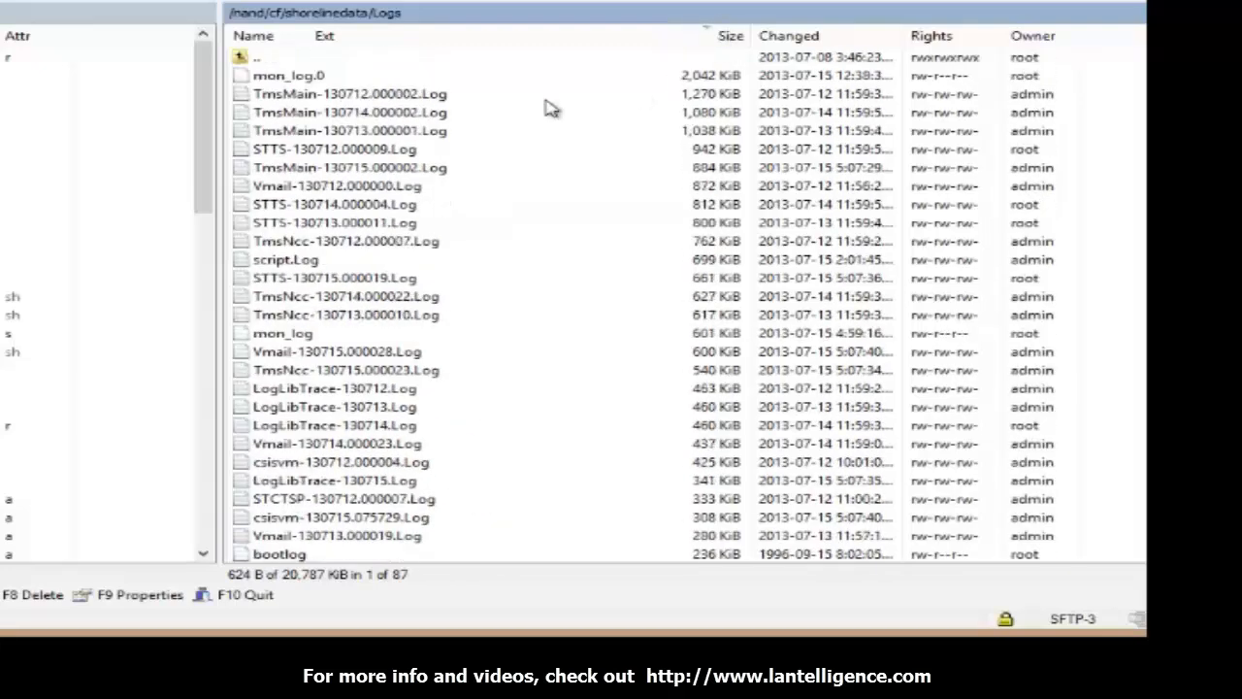
mouse_move(578, 177)
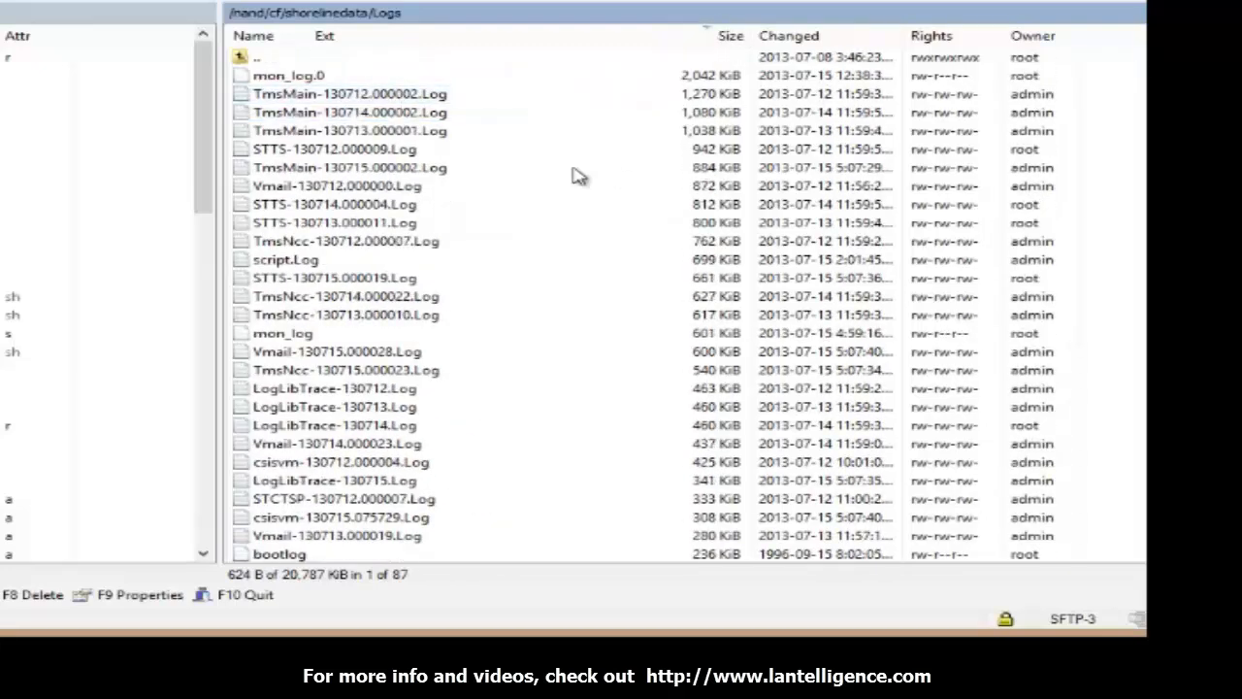